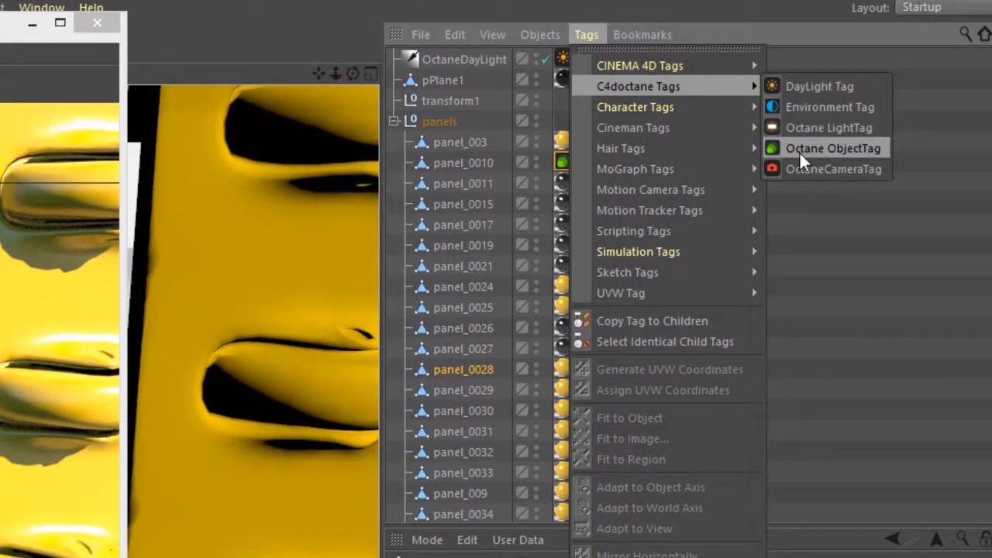
Add an Octane ObjectTag to panel_0028 and show its Subdivision Group settings
left_click(833, 148)
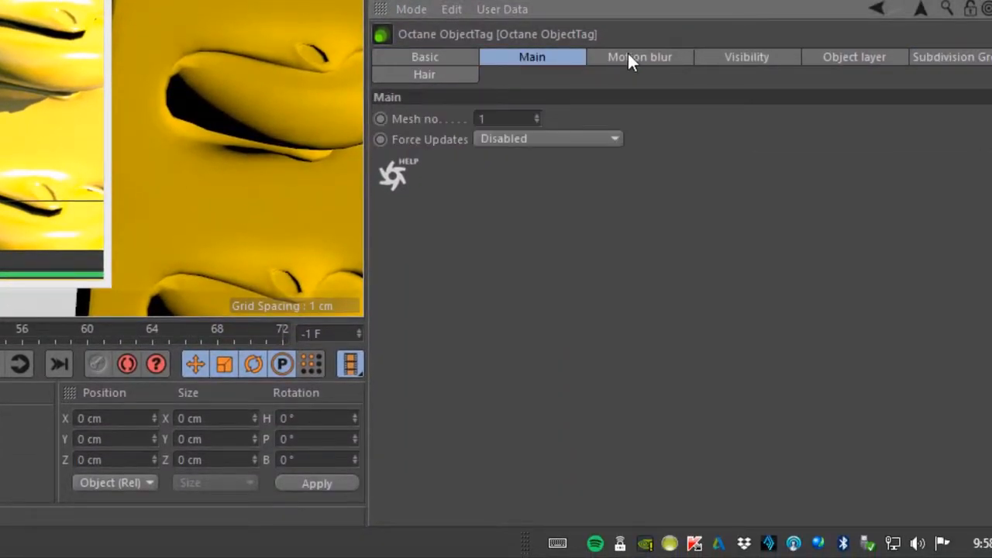
left_click(854, 57)
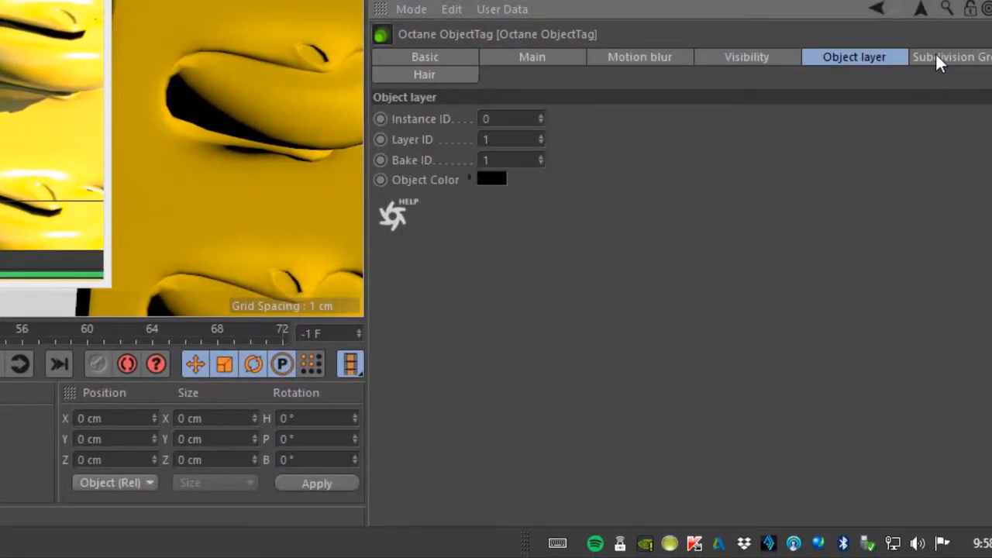
left_click(950, 57)
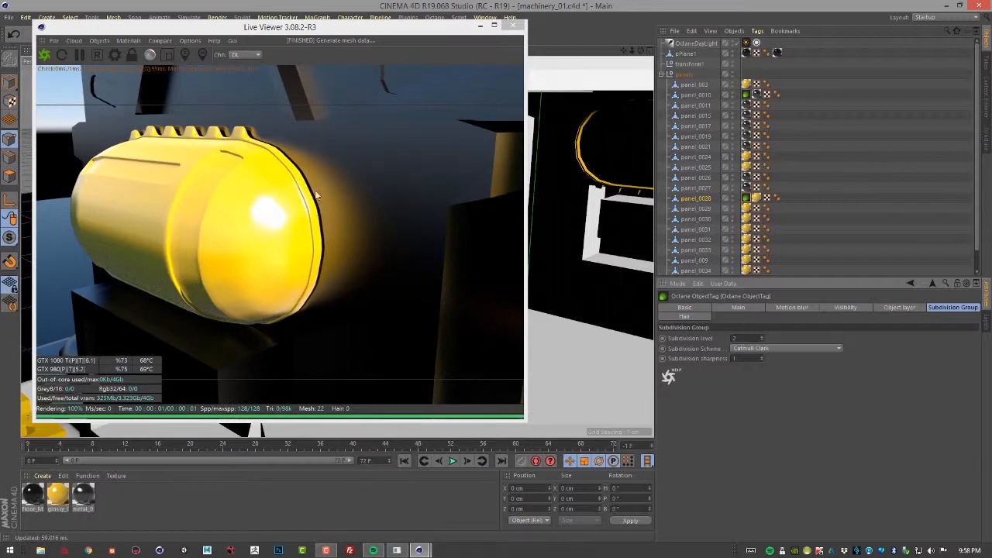
mouse_move(737, 368)
type("0.8")
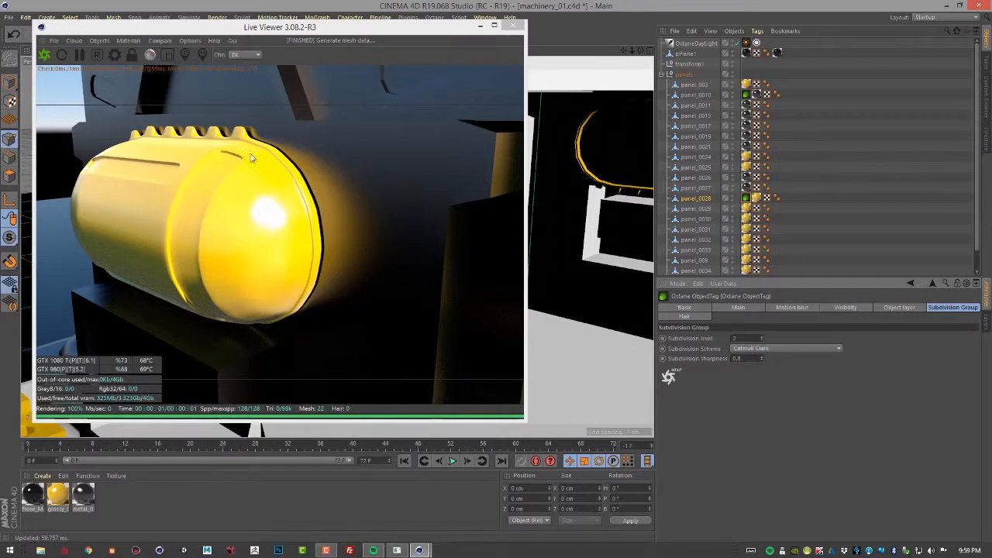
mouse_move(763, 328)
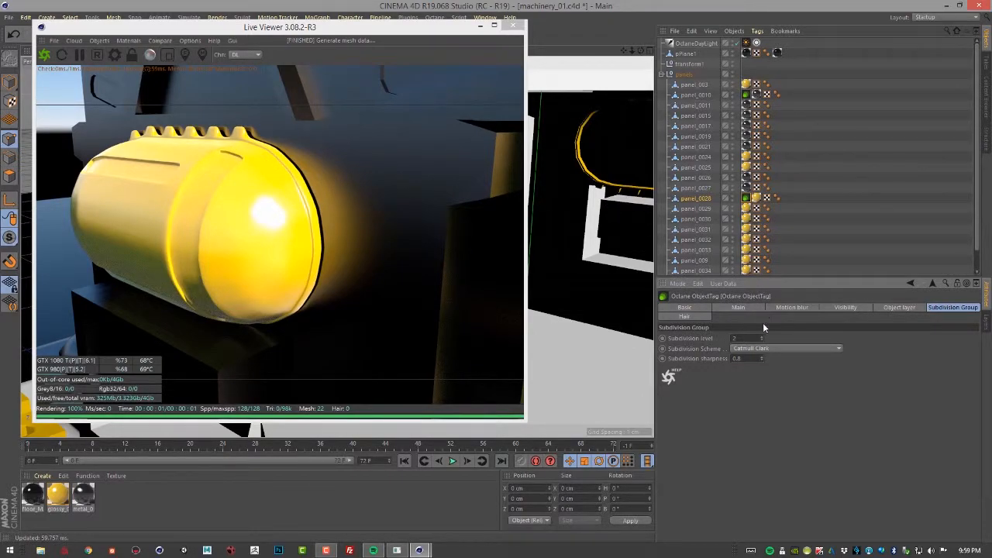
Try Catmull Clark (Smooth variant), then Loop, then Bilinear as the panel's subdivision scheme
left_click(785, 348)
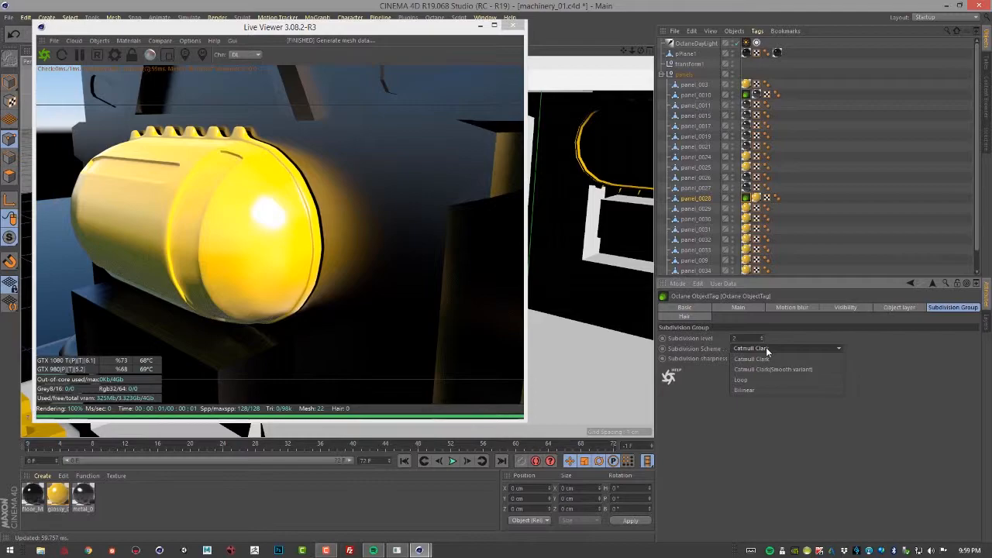
left_click(773, 369)
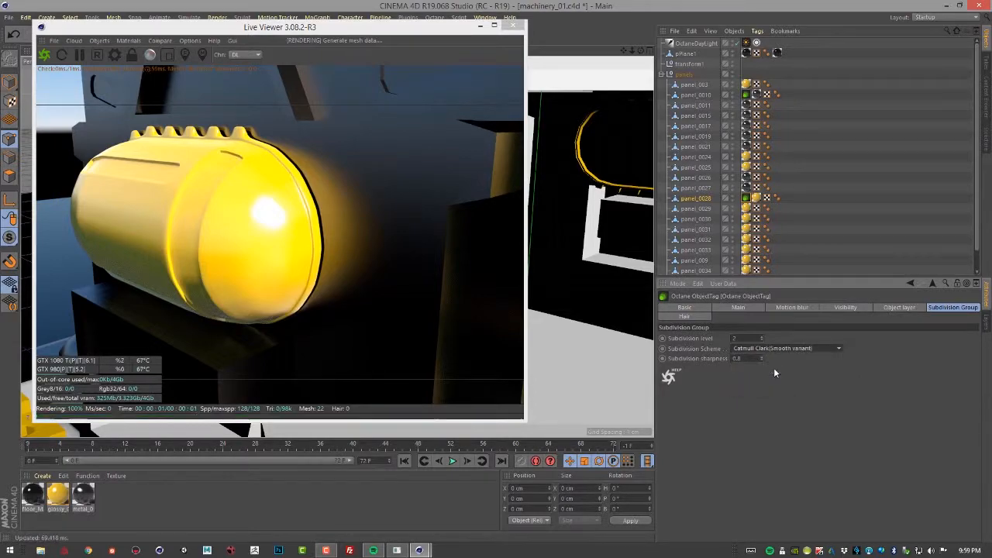
left_click(785, 348)
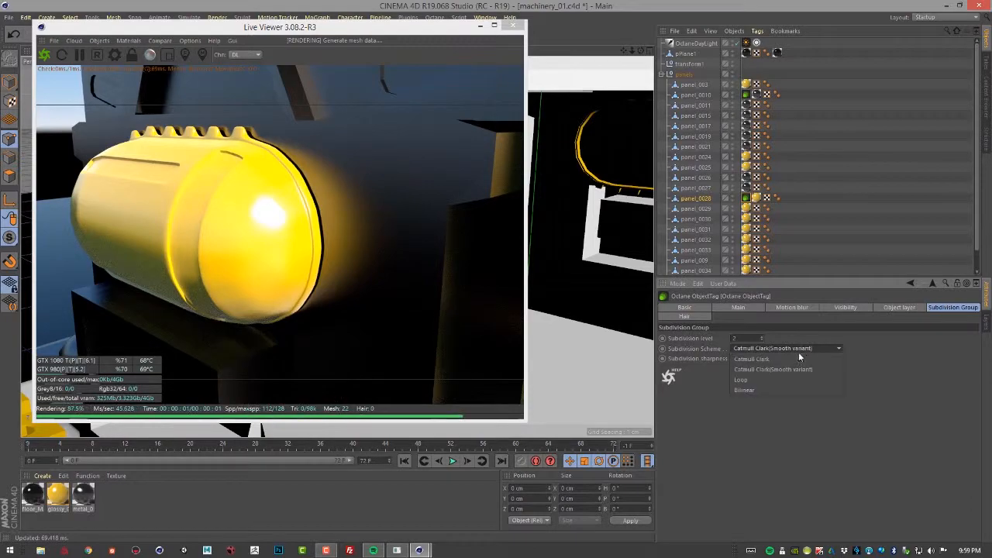
left_click(741, 380)
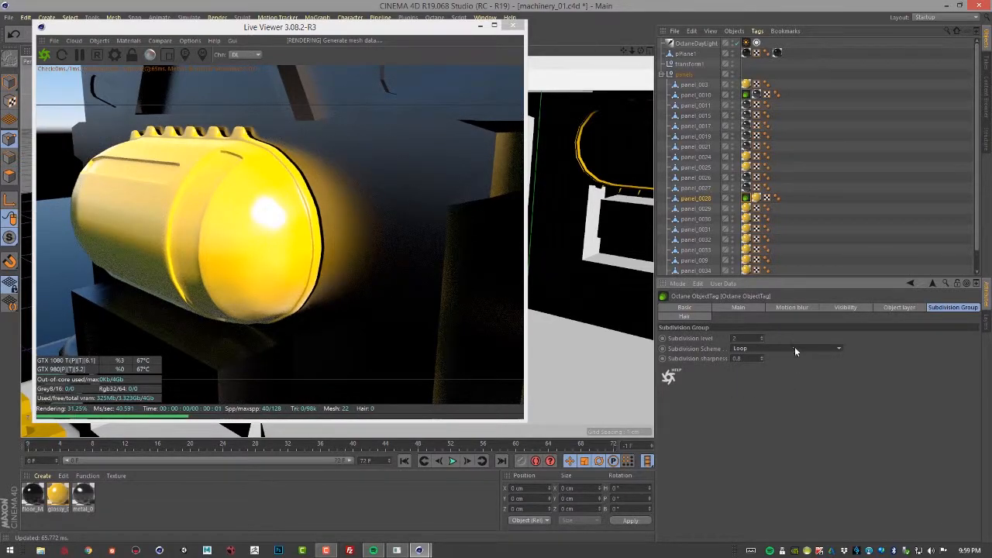
left_click(786, 348)
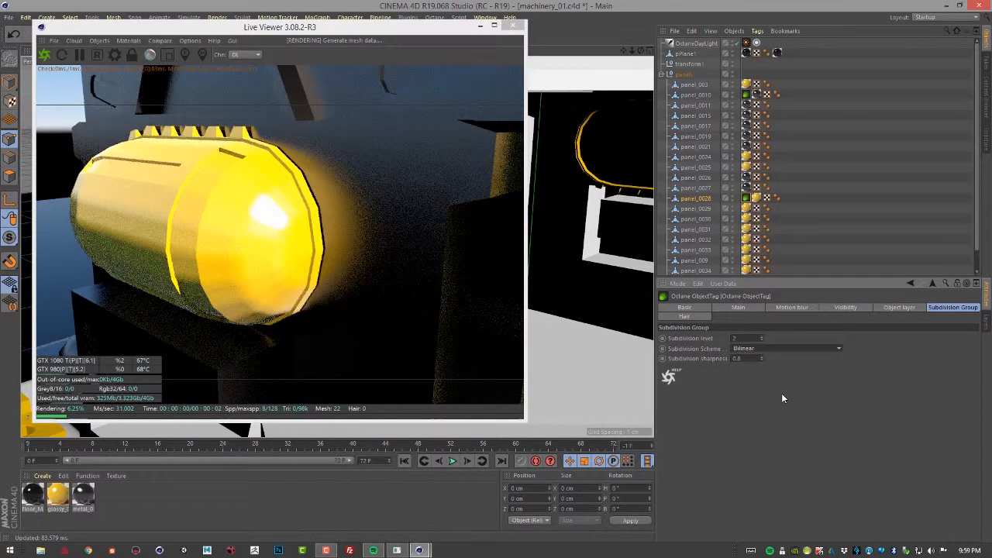
left_click(837, 348)
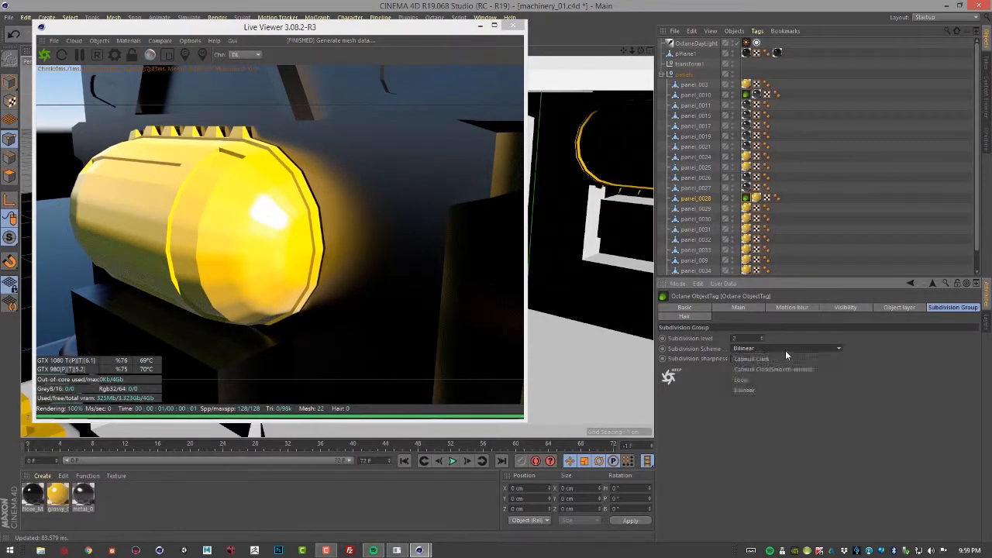